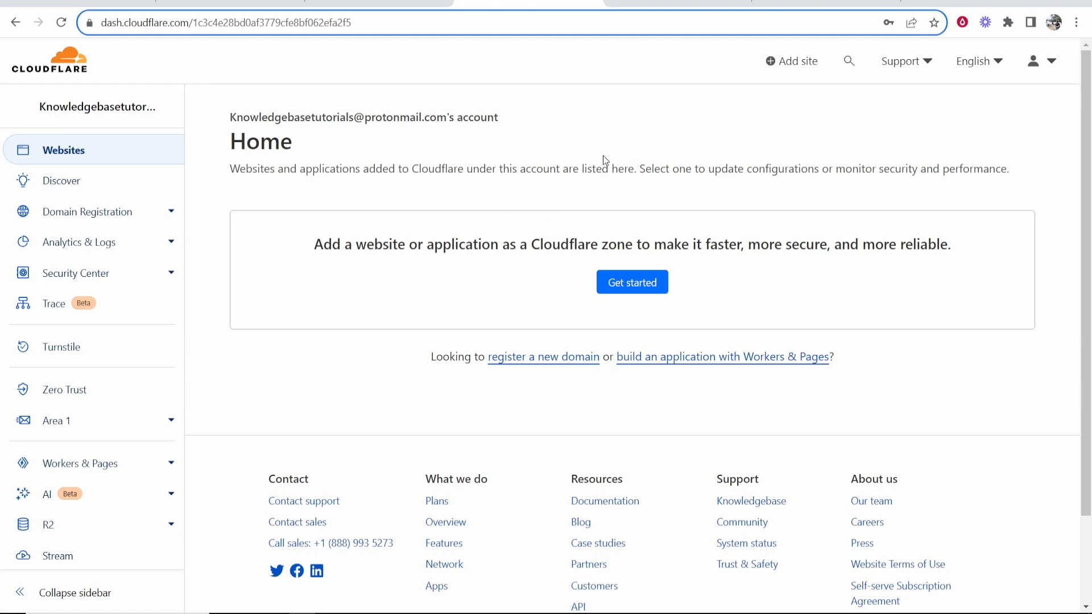
mouse_move(69, 80)
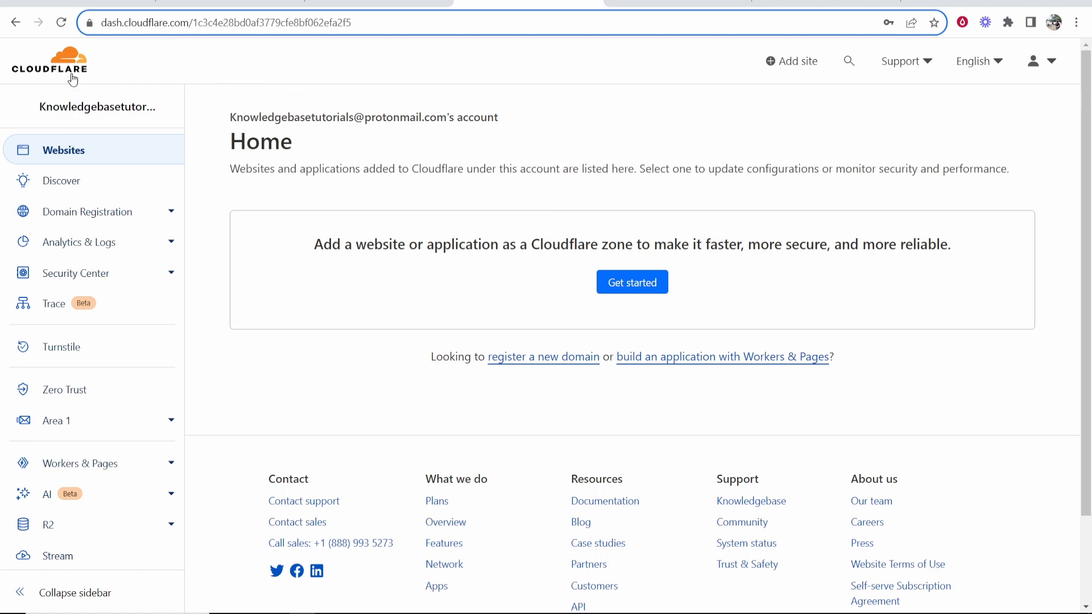
mouse_move(649, 73)
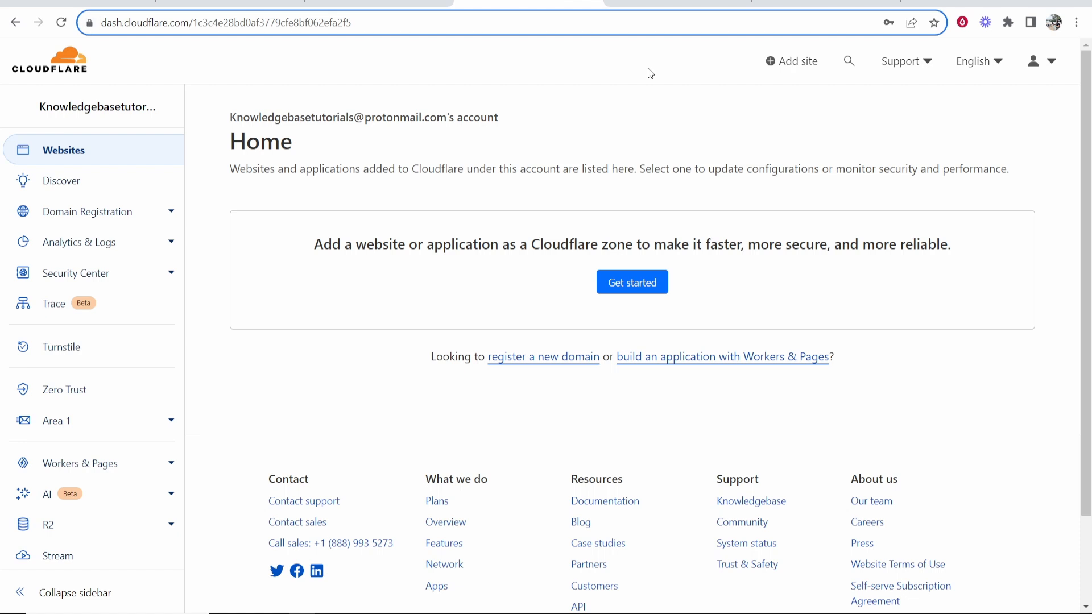
mouse_move(527, 122)
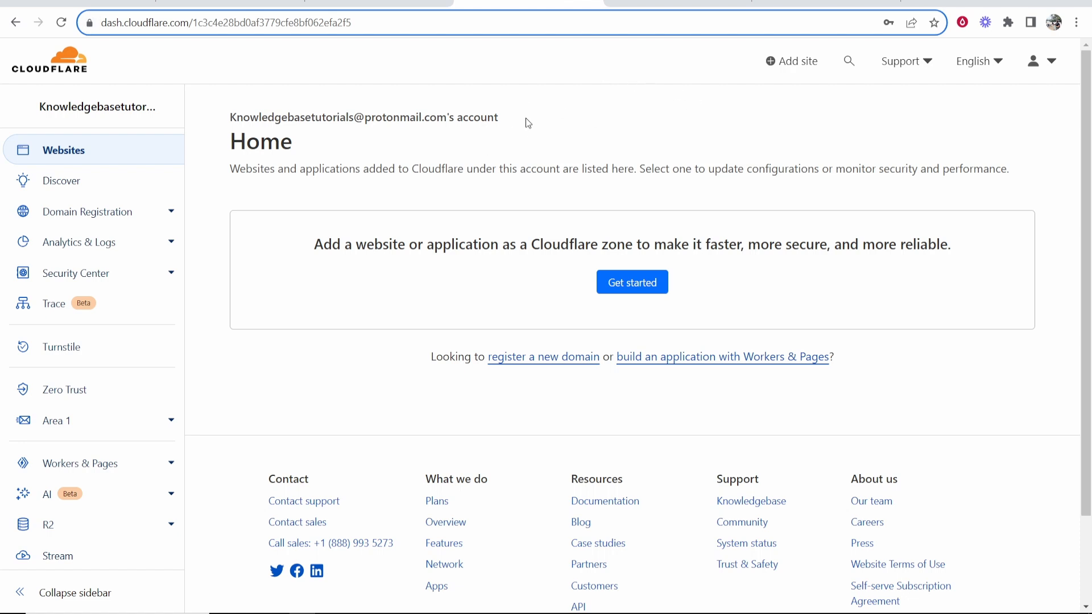
mouse_move(356, 86)
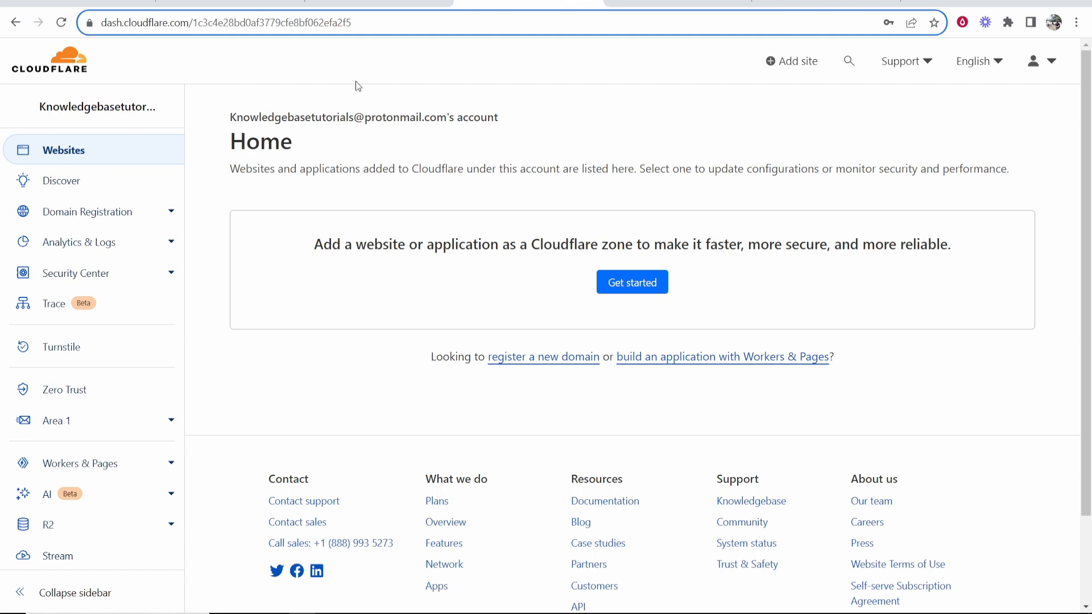
Step: Start adding a Cloudflare site, then open searchbasedmethod.com's DNS page via GoDaddy My Products
double_click(260, 141)
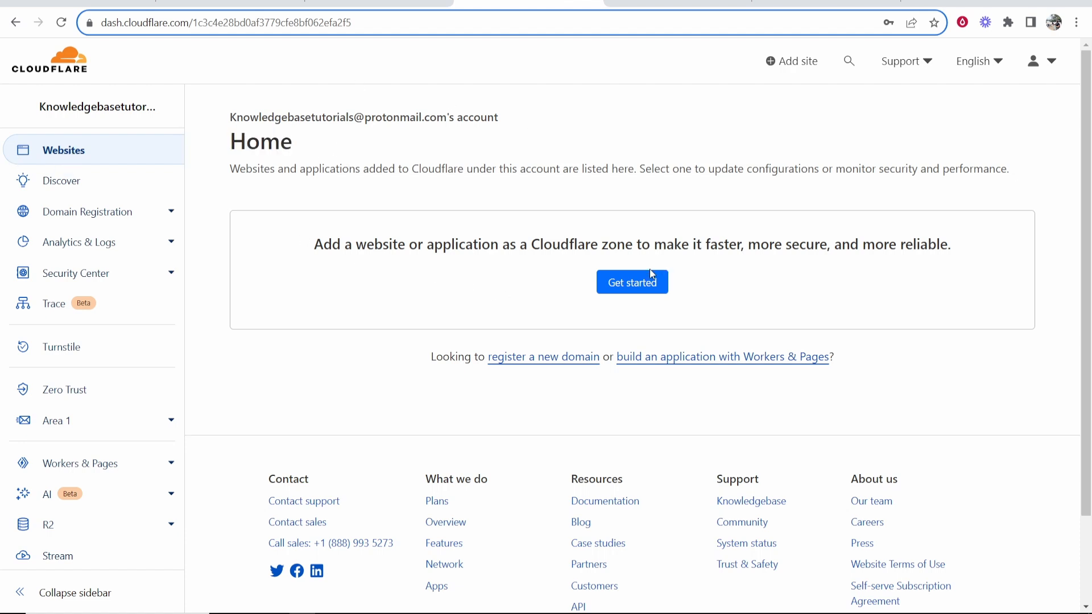
click(631, 282)
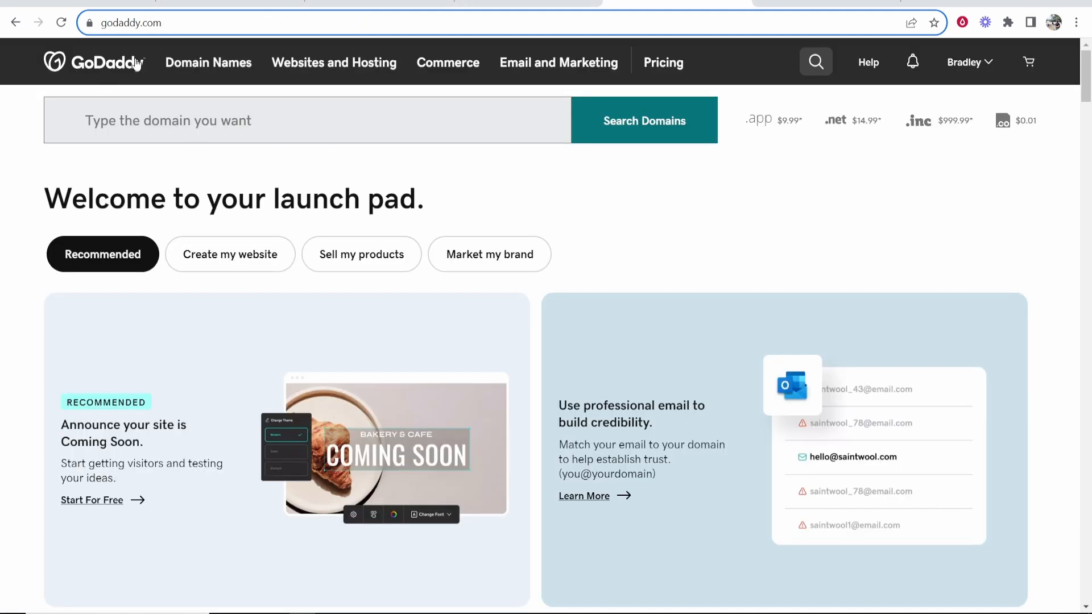
click(970, 62)
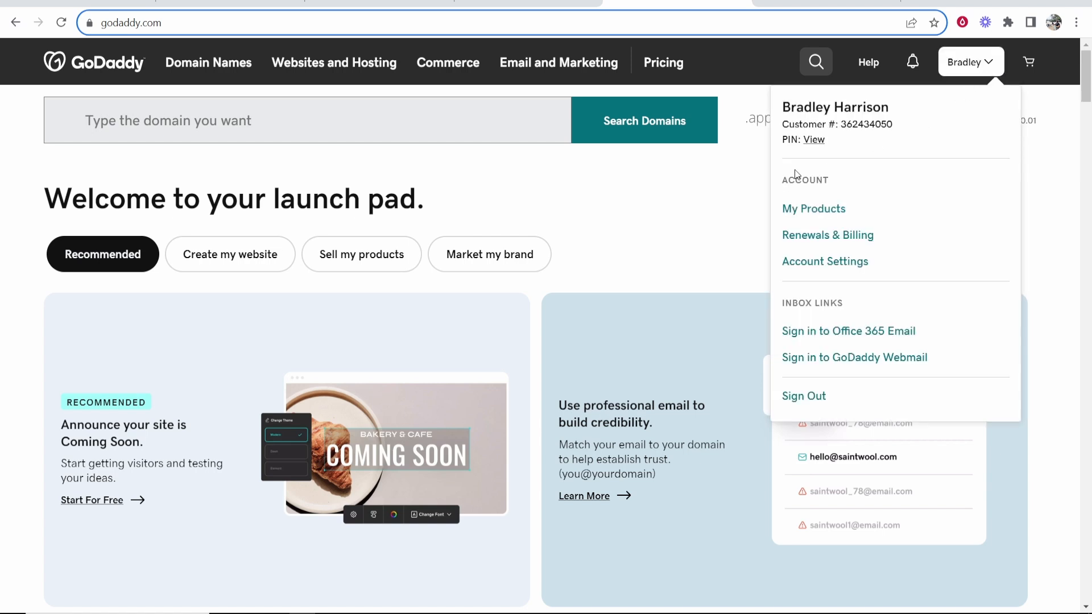
click(813, 208)
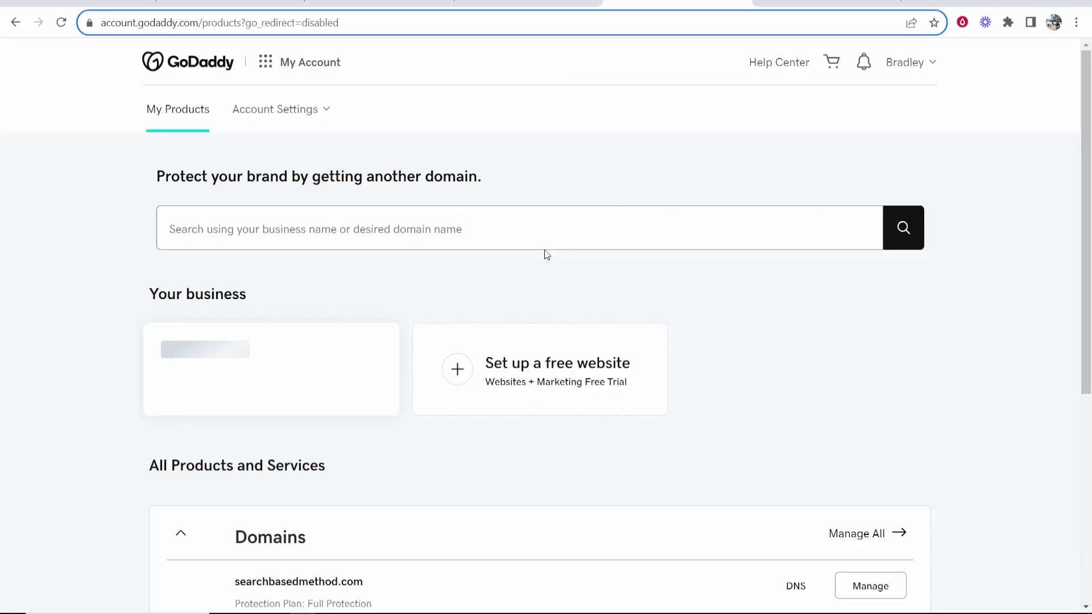
scroll(down, 3)
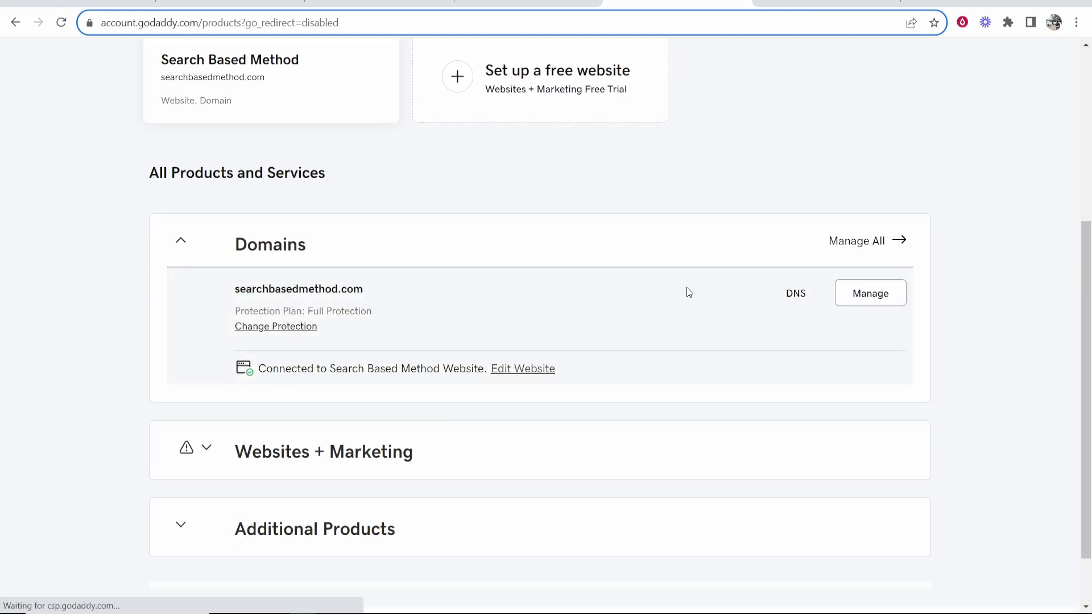
click(869, 293)
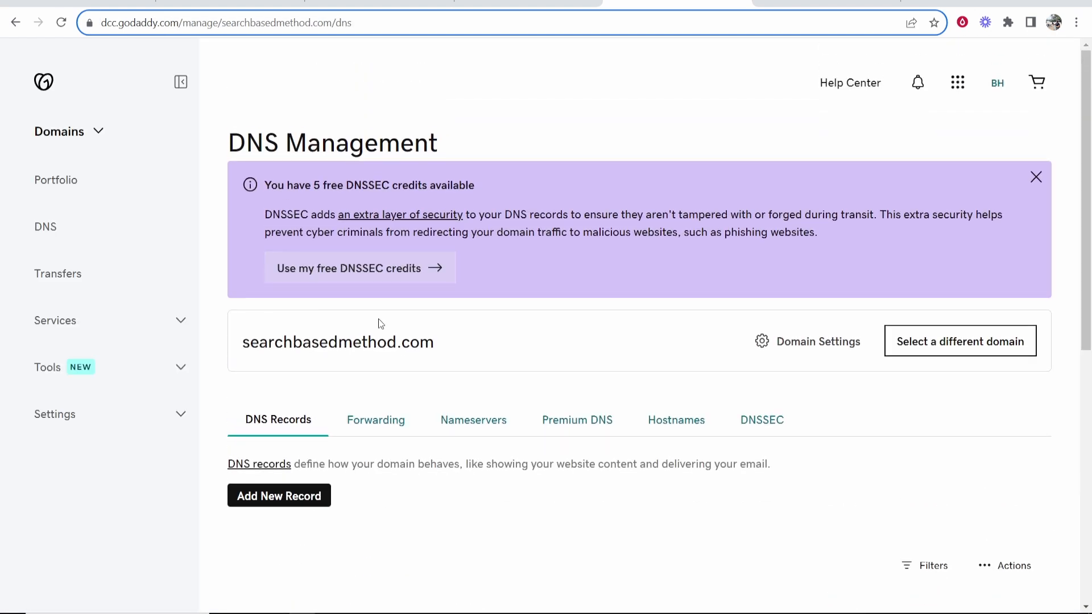
Step: Submit searchbasedmethod.com as the new Cloudflare site and scroll down to the Free plan
double_click(337, 343)
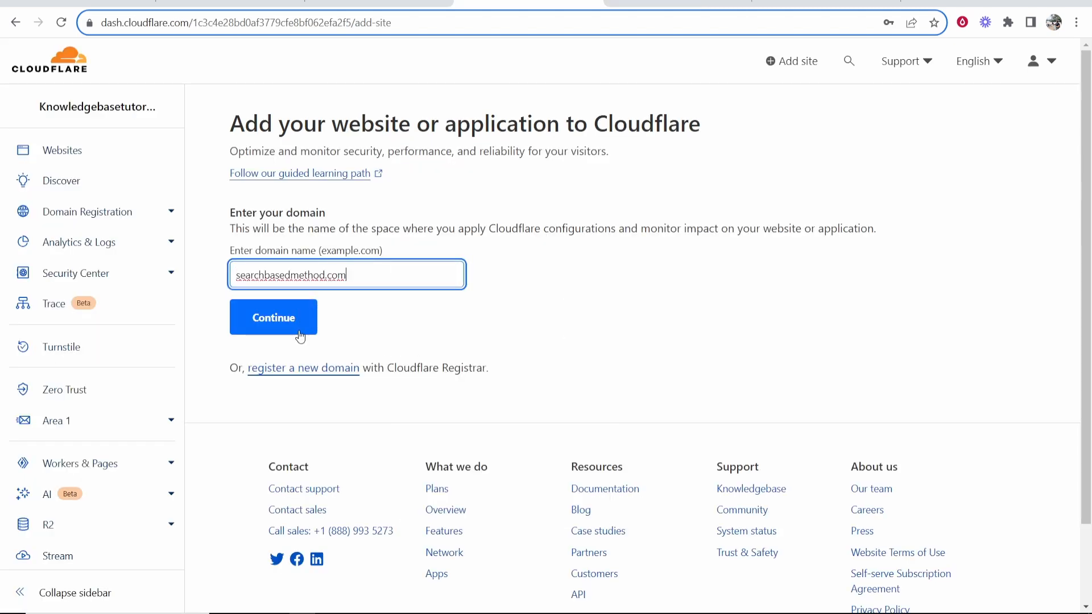
click(273, 317)
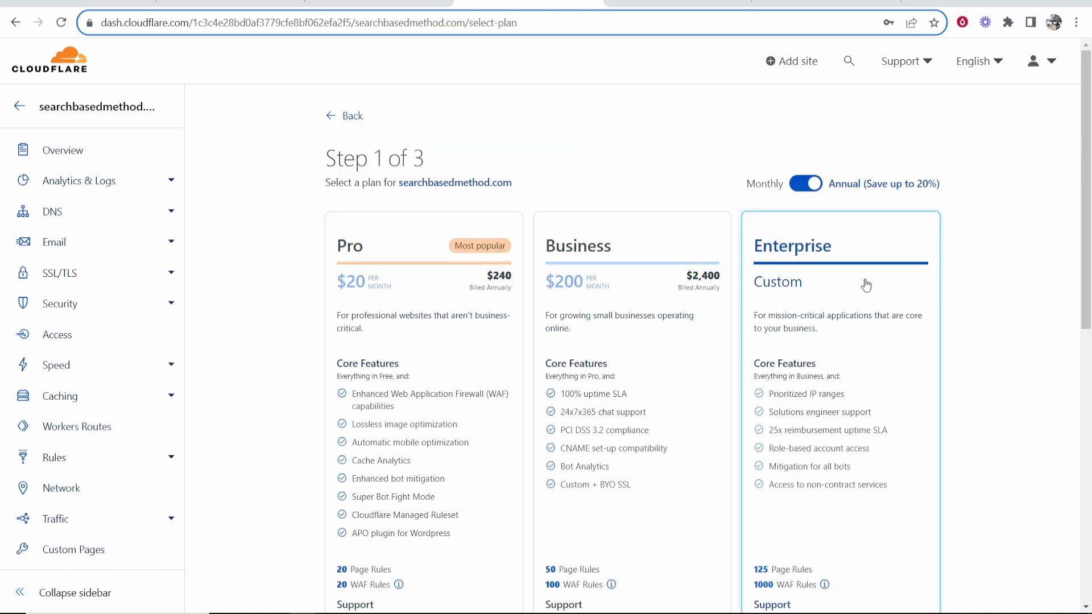
scroll(down, 3)
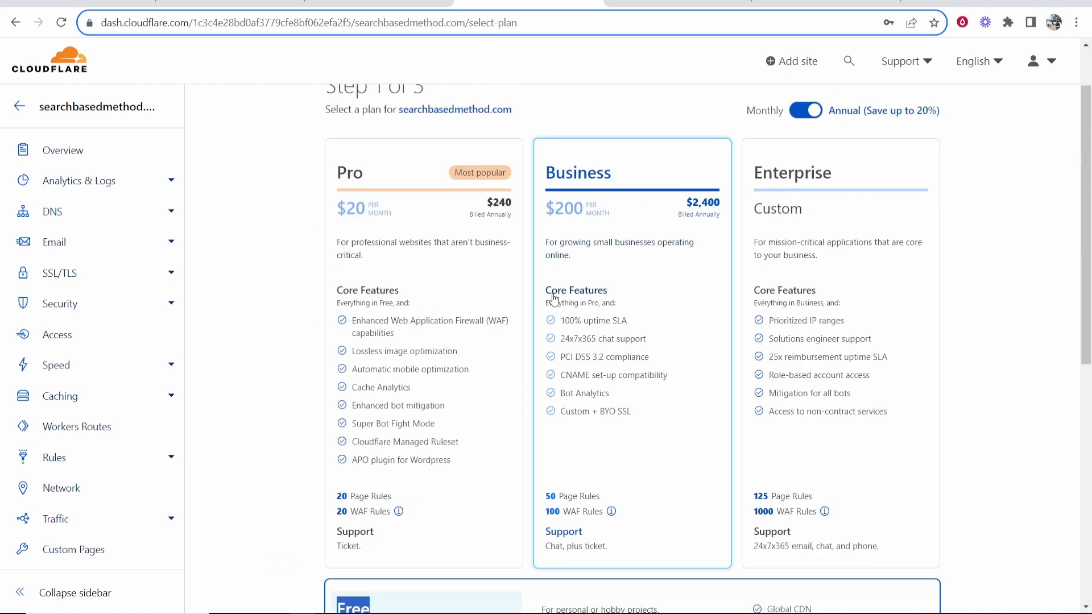
scroll(down, 3)
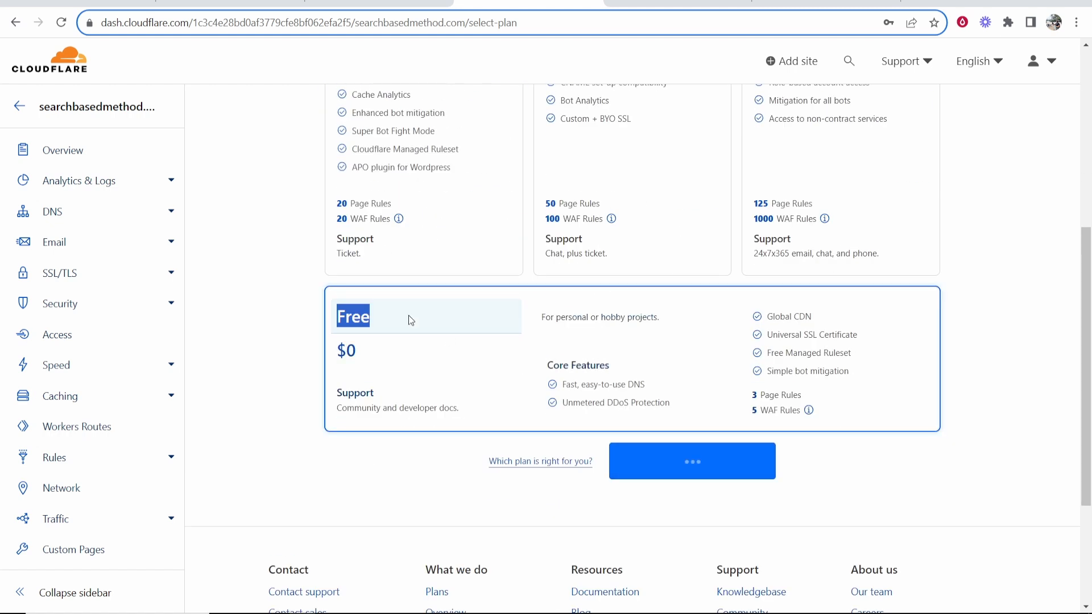
mouse_move(704, 463)
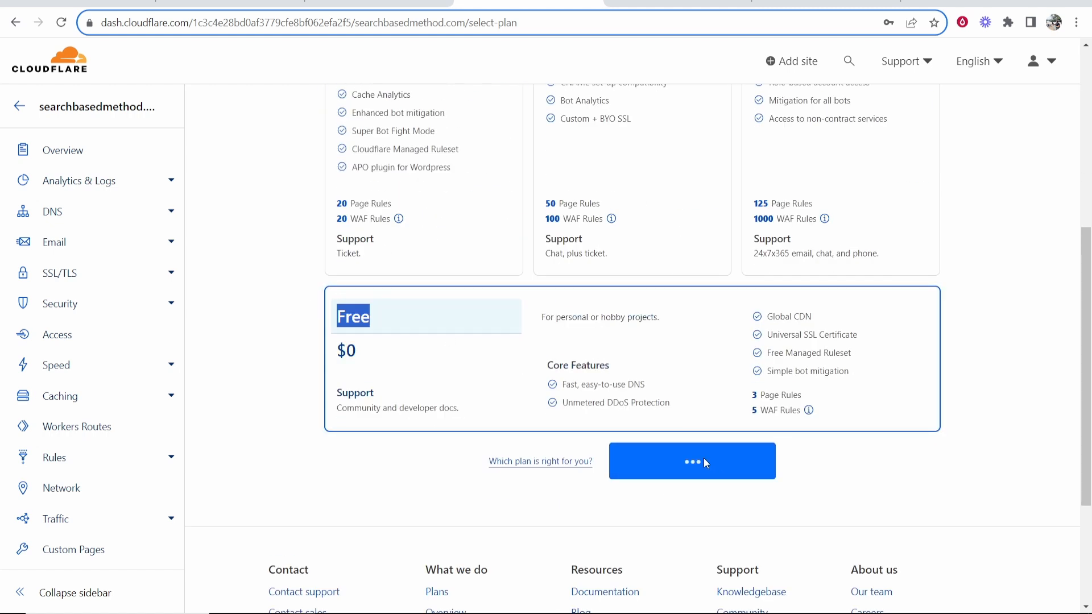
Step: Continue with the Free plan, accept the scanned DNS records, and review the nameserver instructions
click(692, 460)
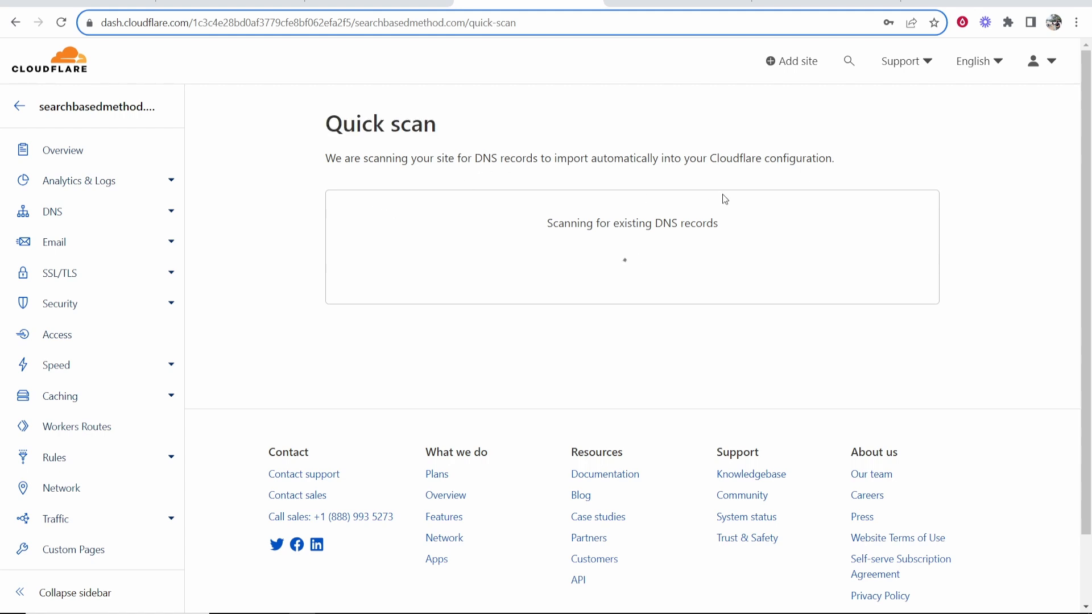
mouse_move(693, 139)
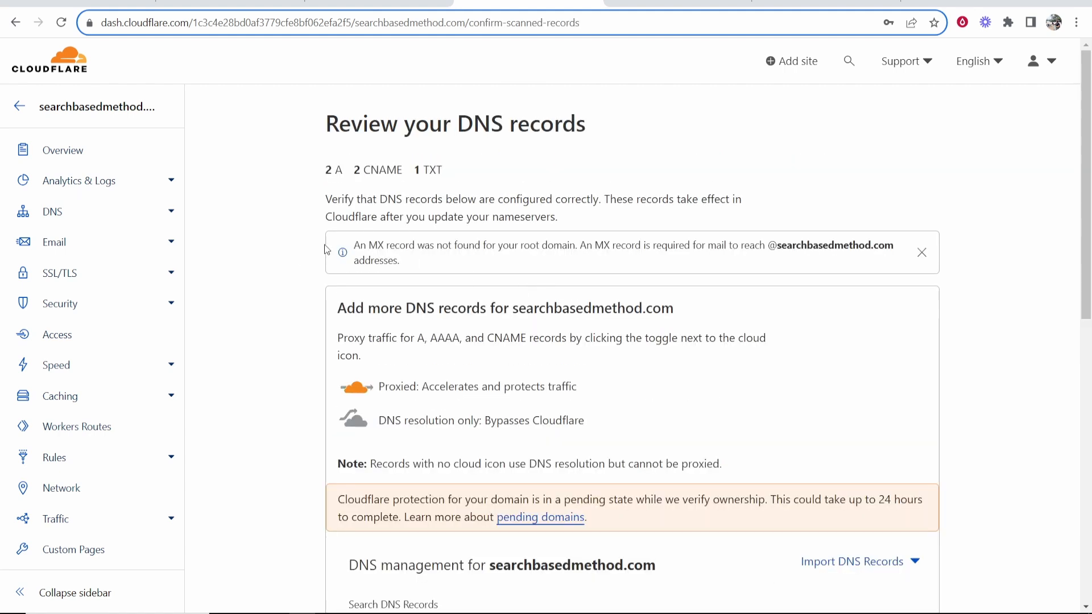
scroll(down, 3)
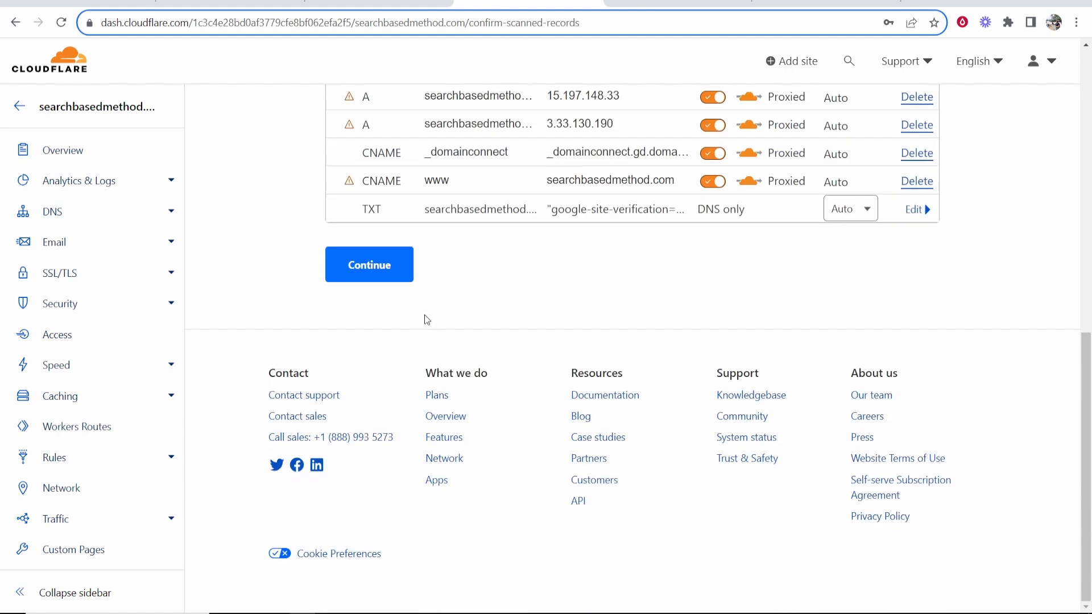
click(369, 265)
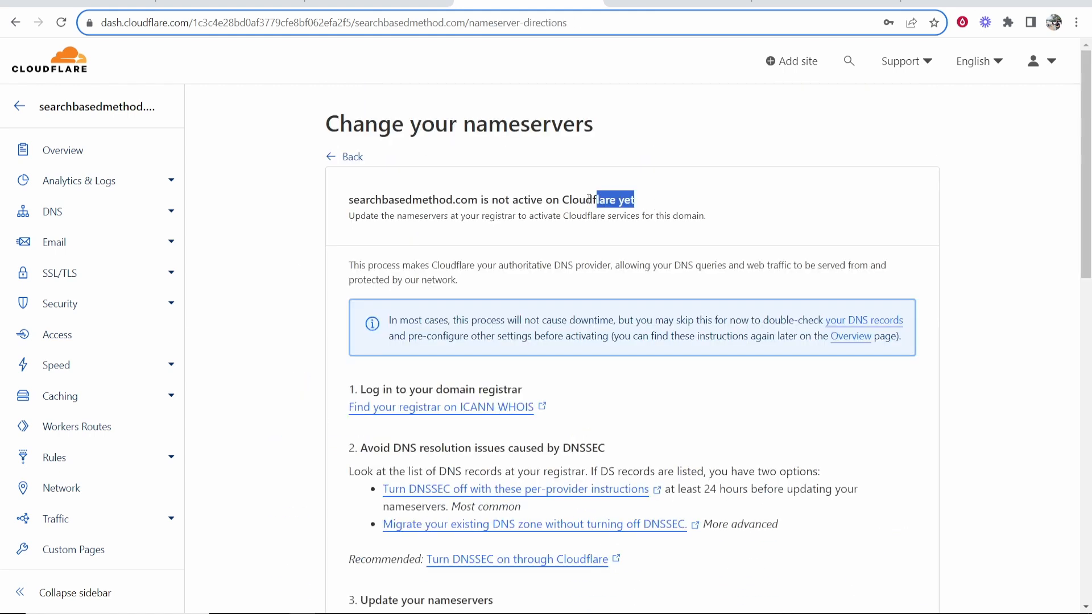
click(697, 151)
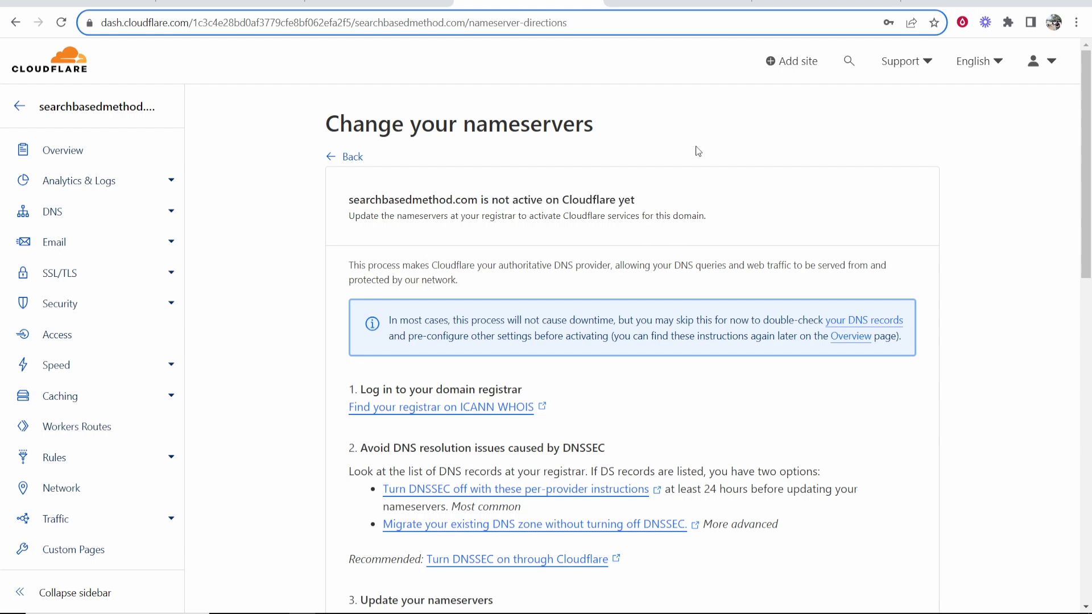
scroll(down, 3)
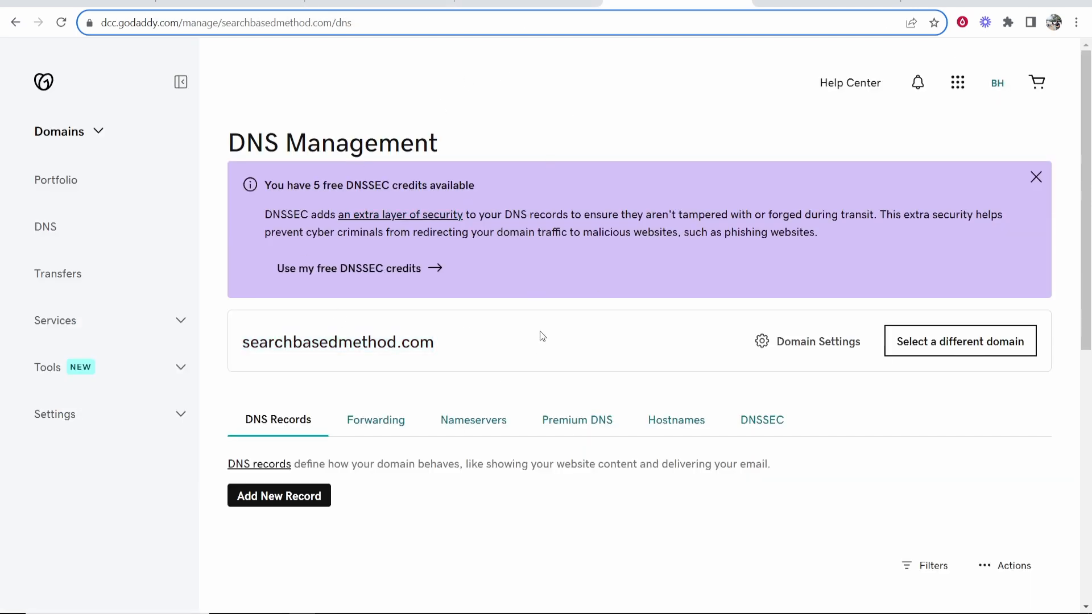
Step: Save felicity.ns.cloudflare.com and holly.ns.cloudflare.com as GoDaddy's custom nameservers
click(473, 420)
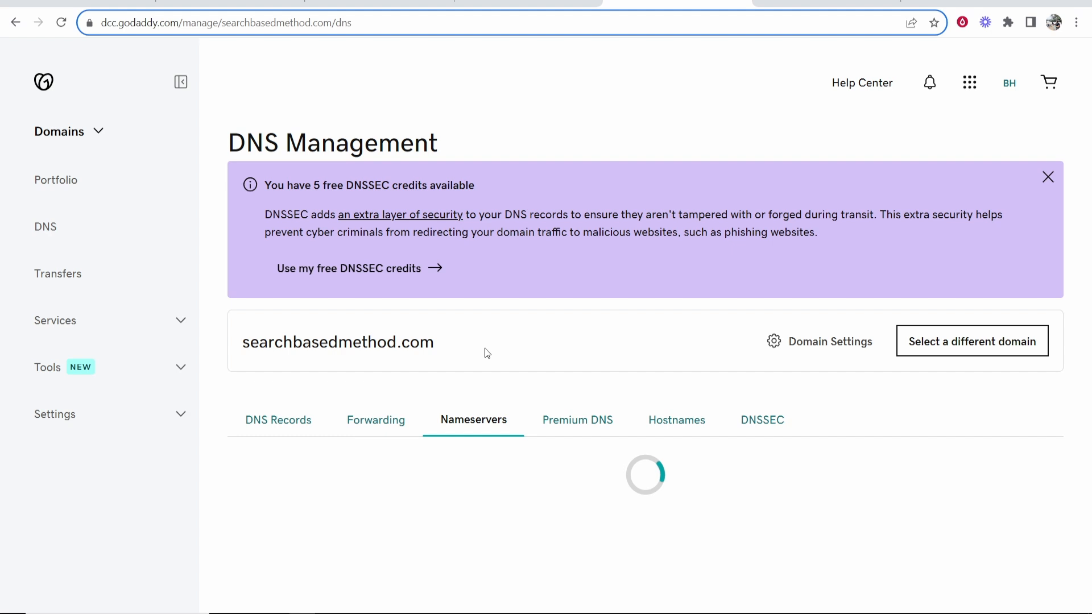
click(987, 436)
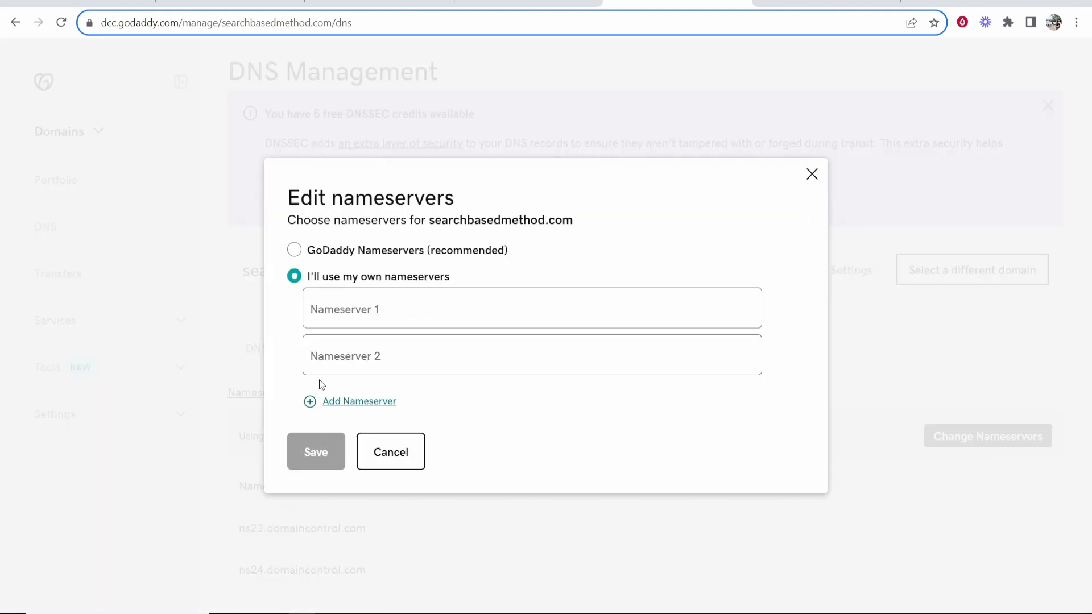
text(felicity.ns.cloudflare.com)
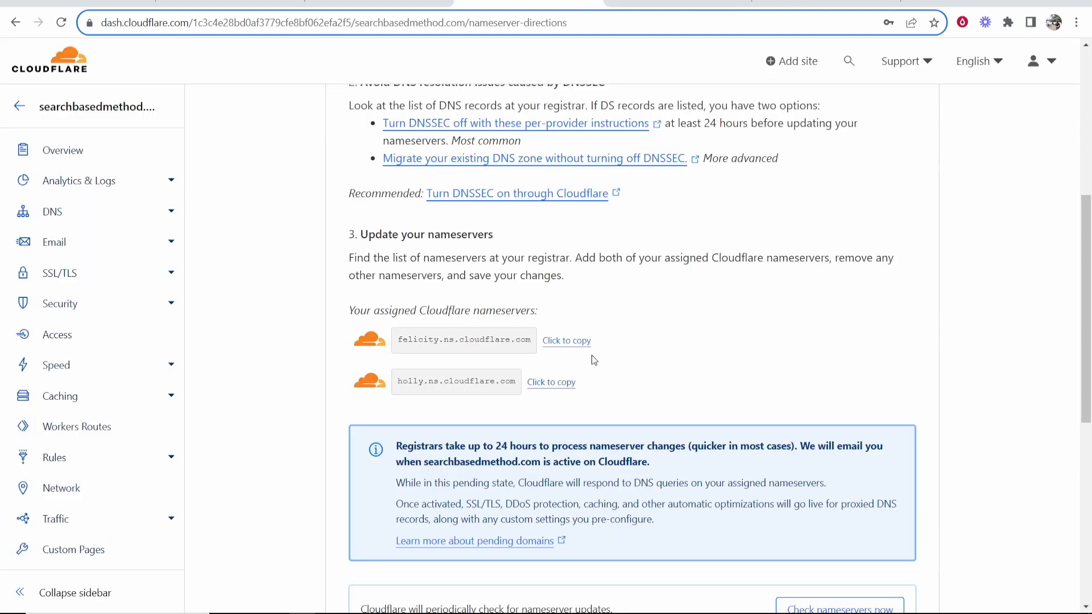
click(551, 382)
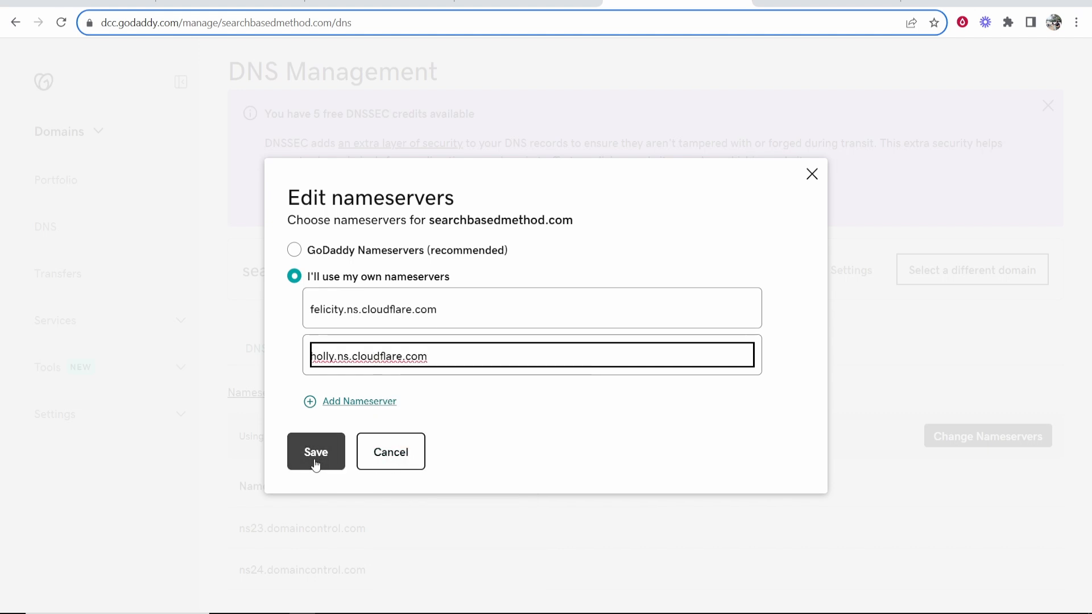
click(316, 451)
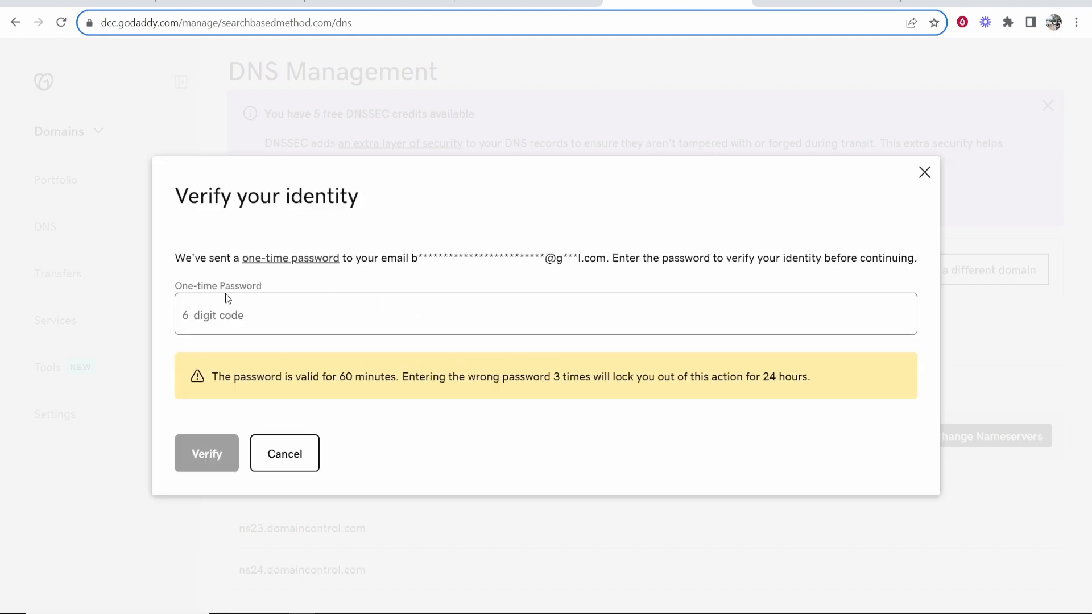
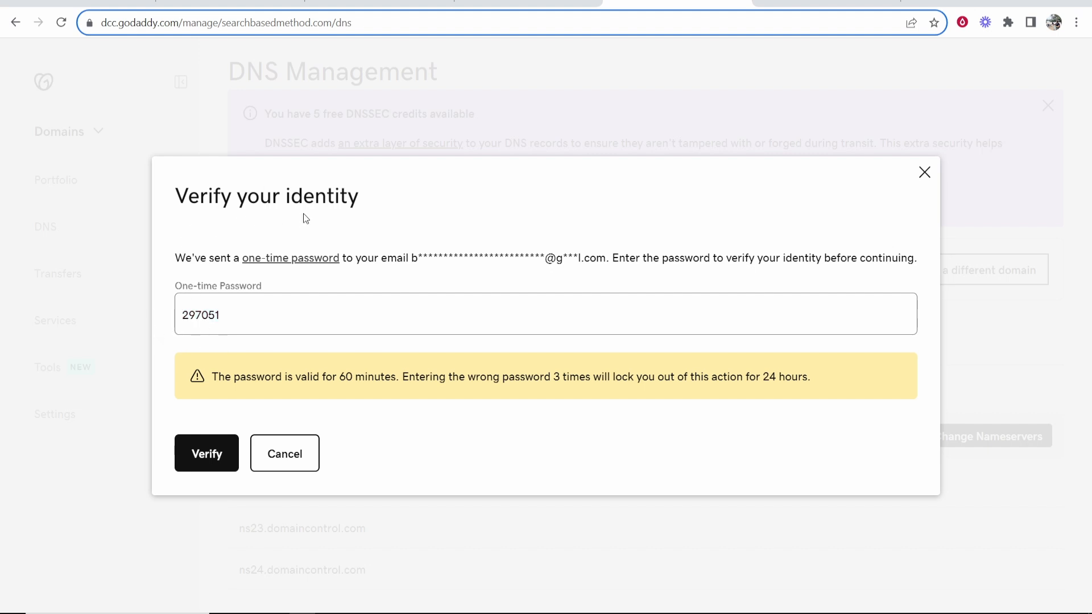
click(206, 454)
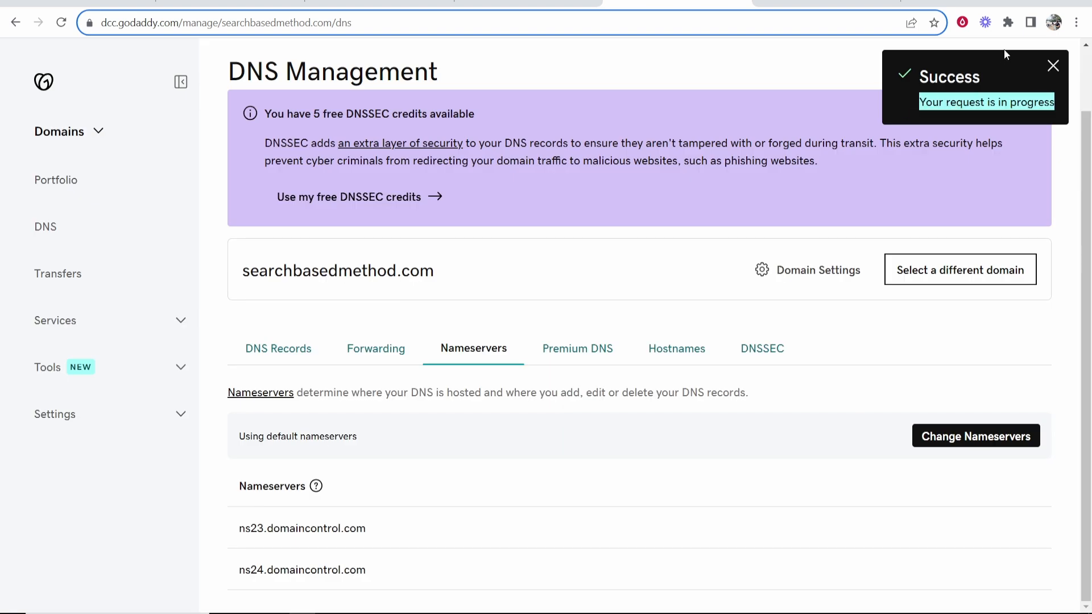
mouse_move(480, 50)
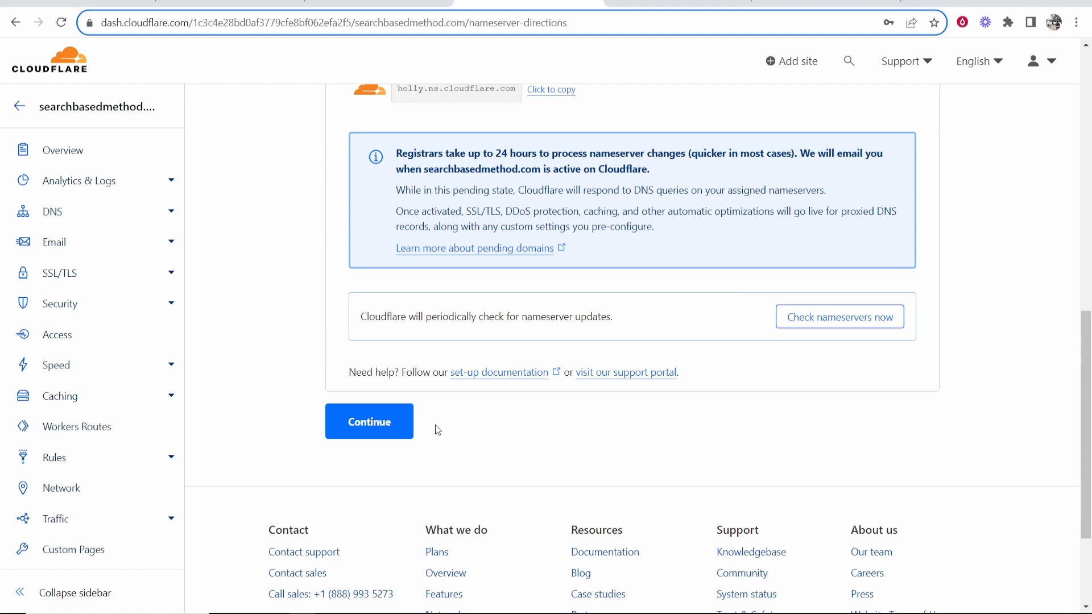
Step: Keep Automatic HTTPS Rewrites and Brotli on, enable Always Use HTTPS, and finish quick start
click(369, 421)
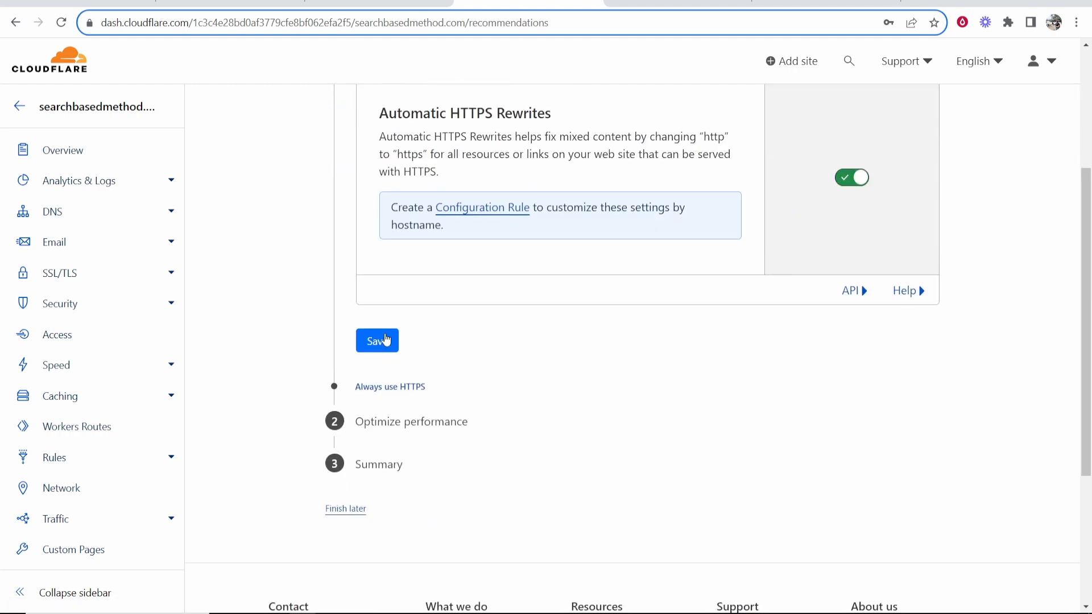
click(377, 341)
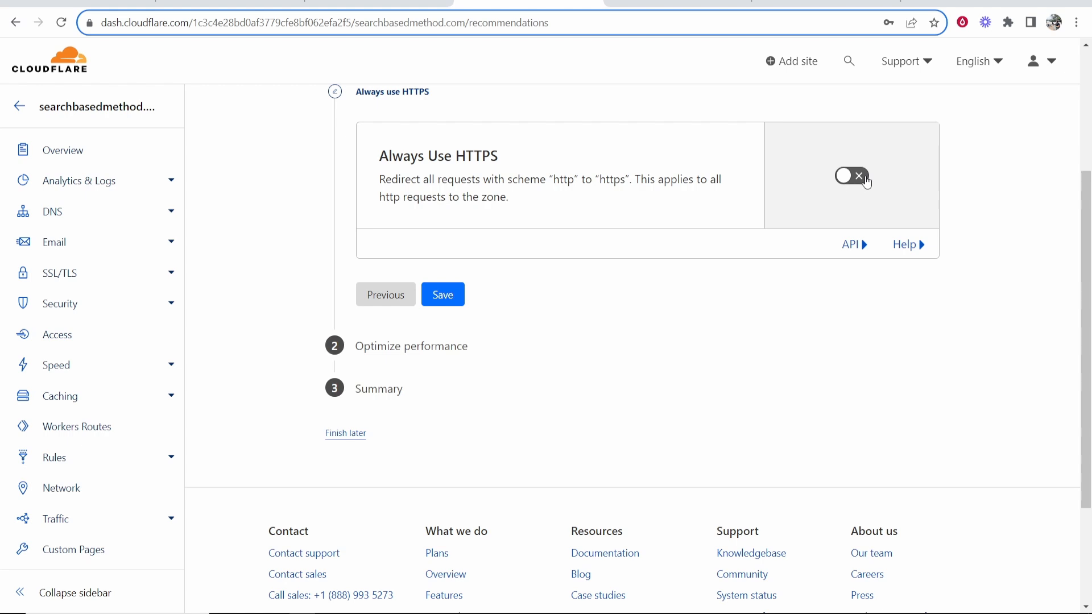
click(851, 176)
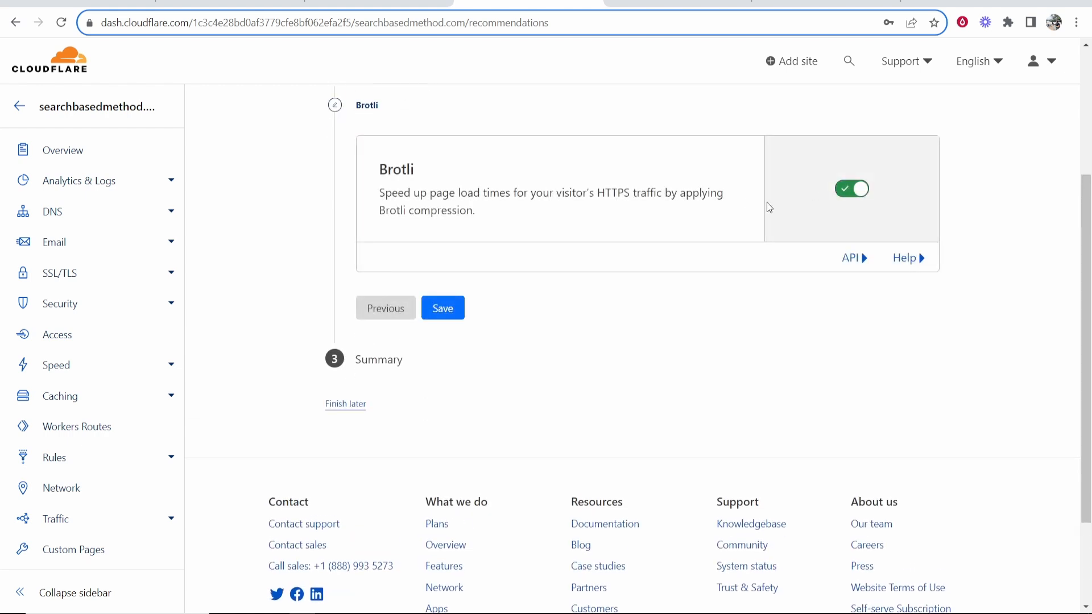
click(442, 307)
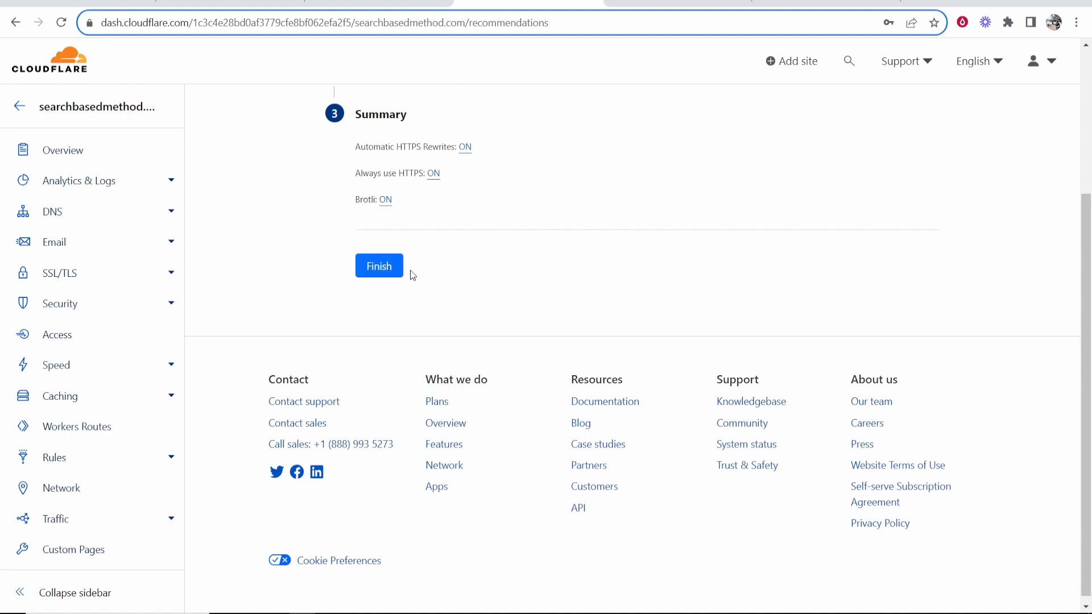
click(379, 265)
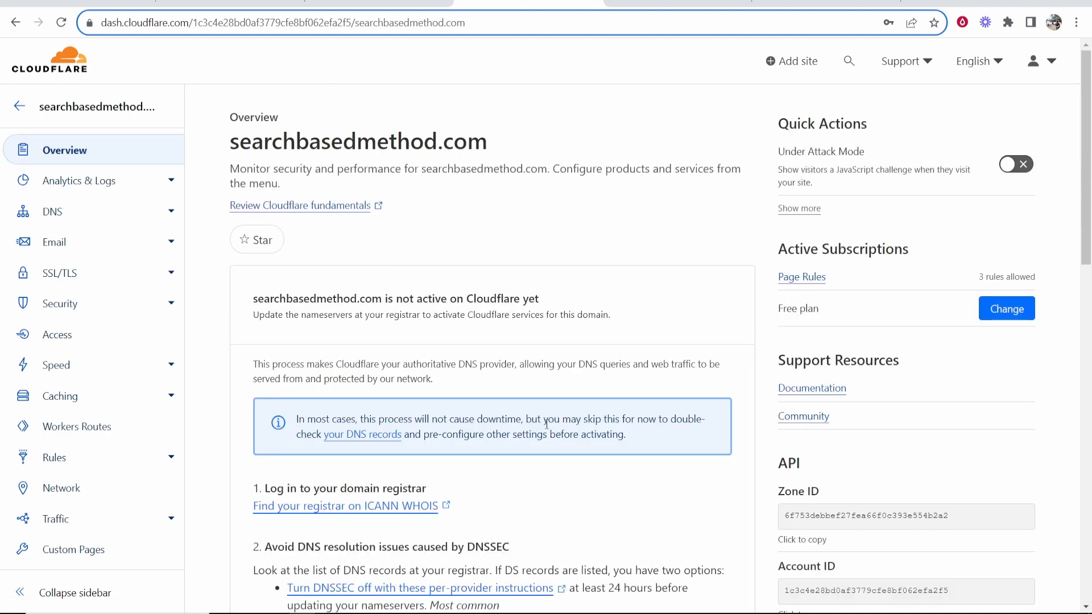
scroll(down, 3)
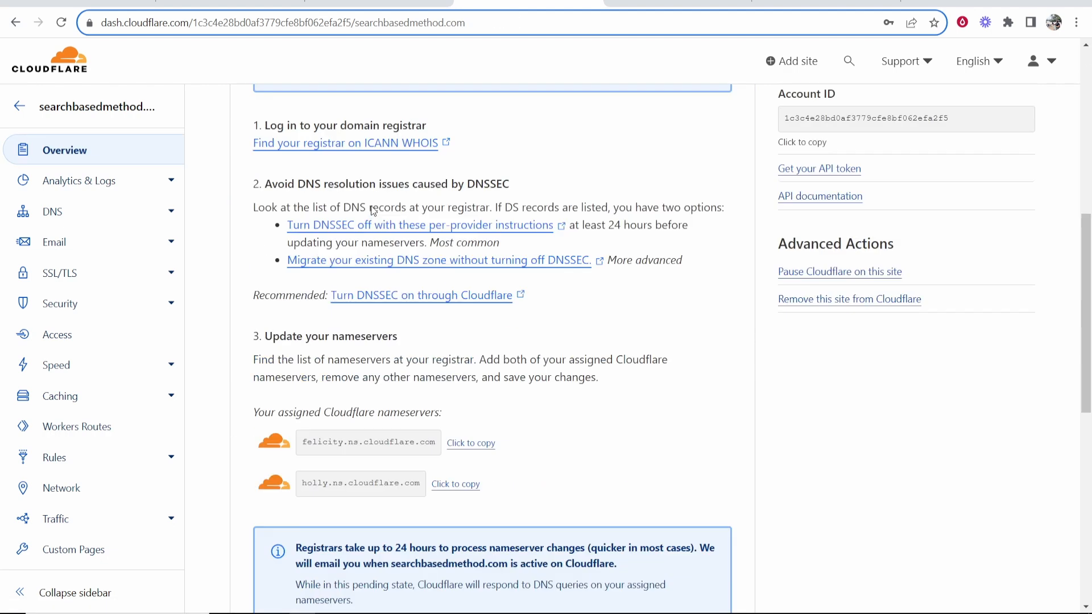
scroll(down, 3)
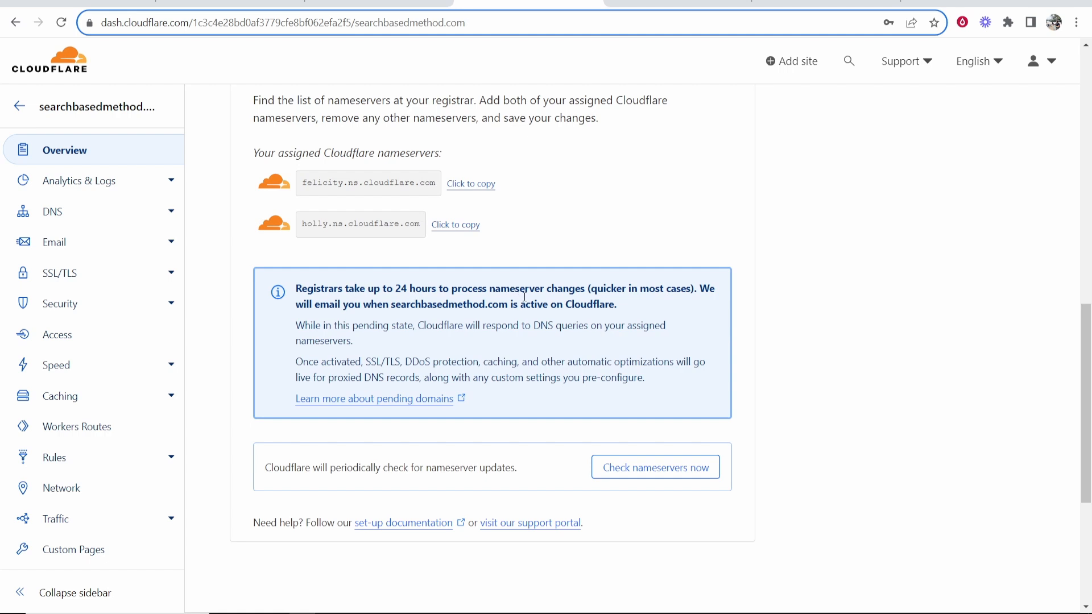
double_click(523, 289)
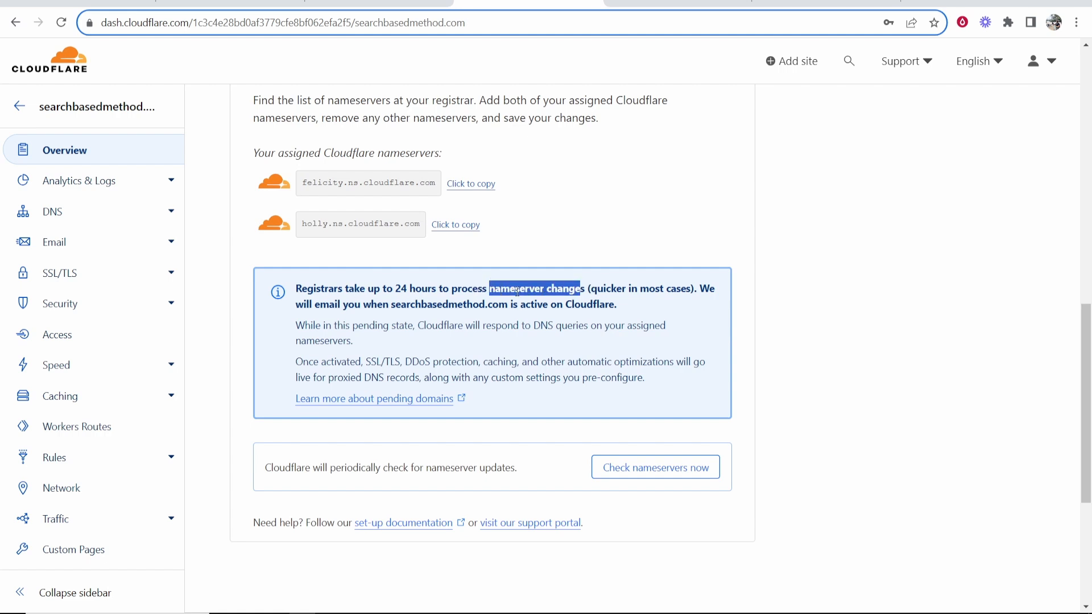
click(533, 289)
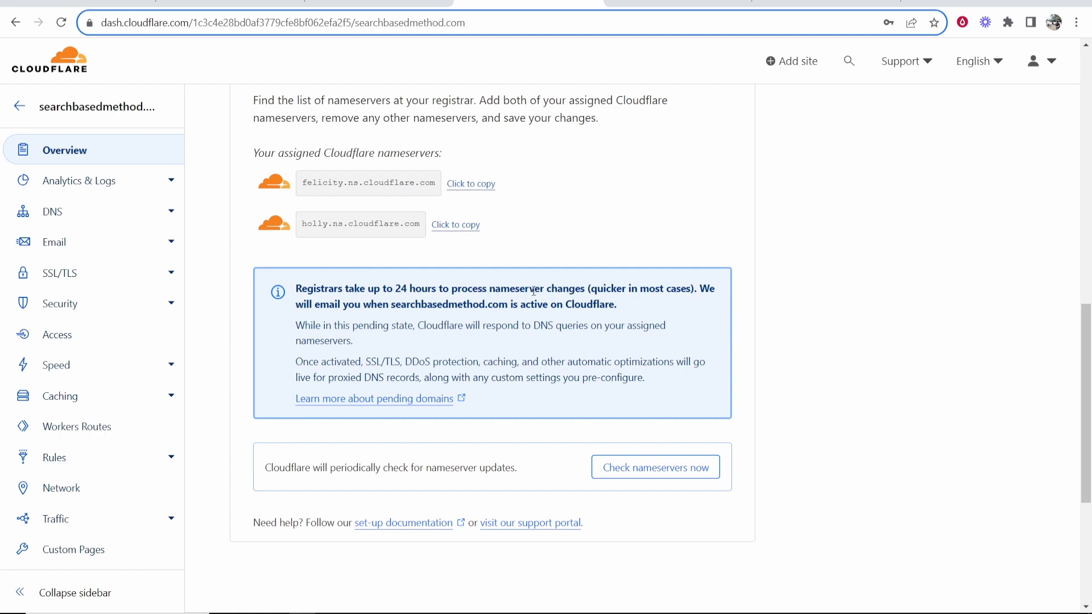
mouse_move(692, 174)
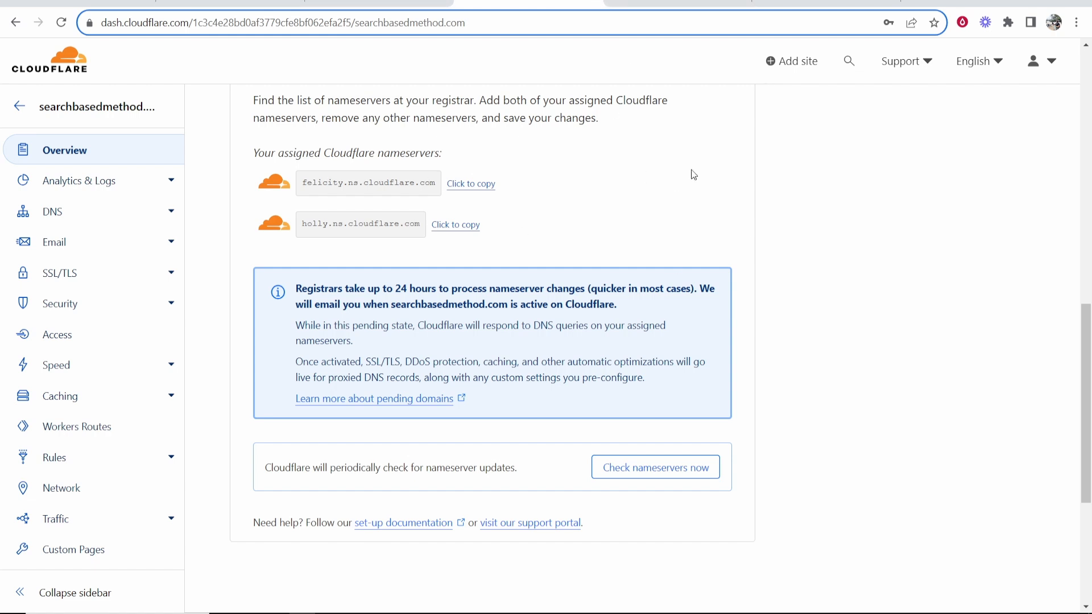